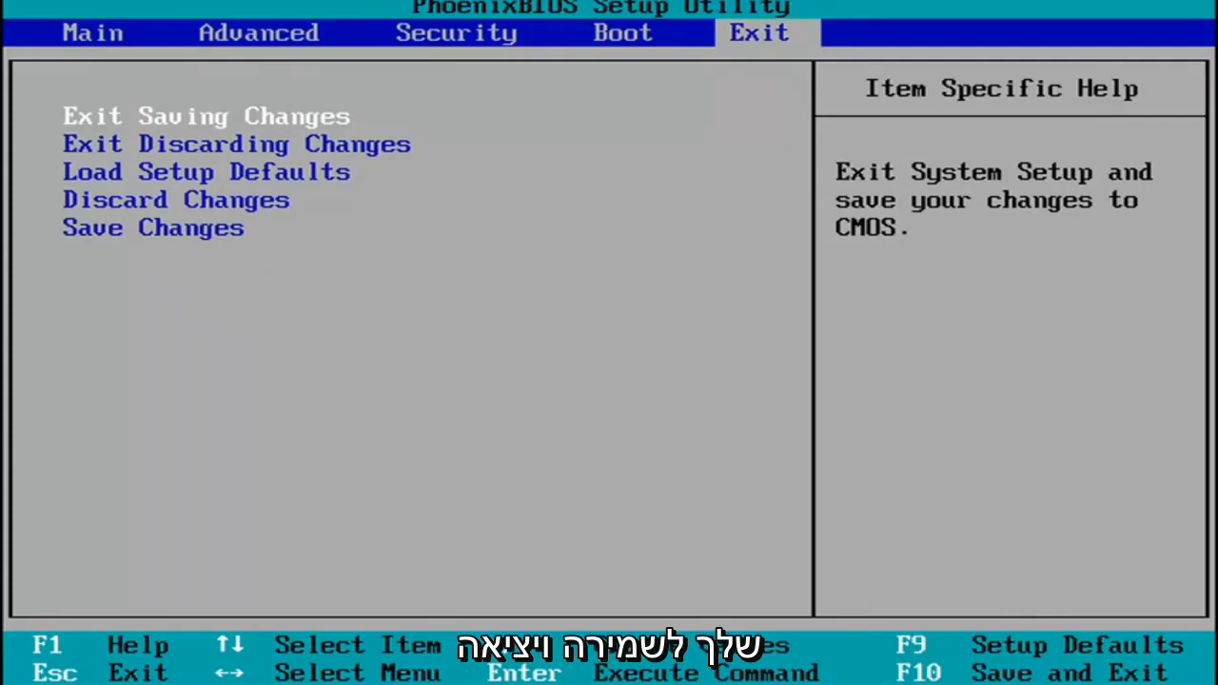
# Step: Request Save and Exit with F10, bringing up the Setup Confirmation prompt
pyautogui.press('f10')
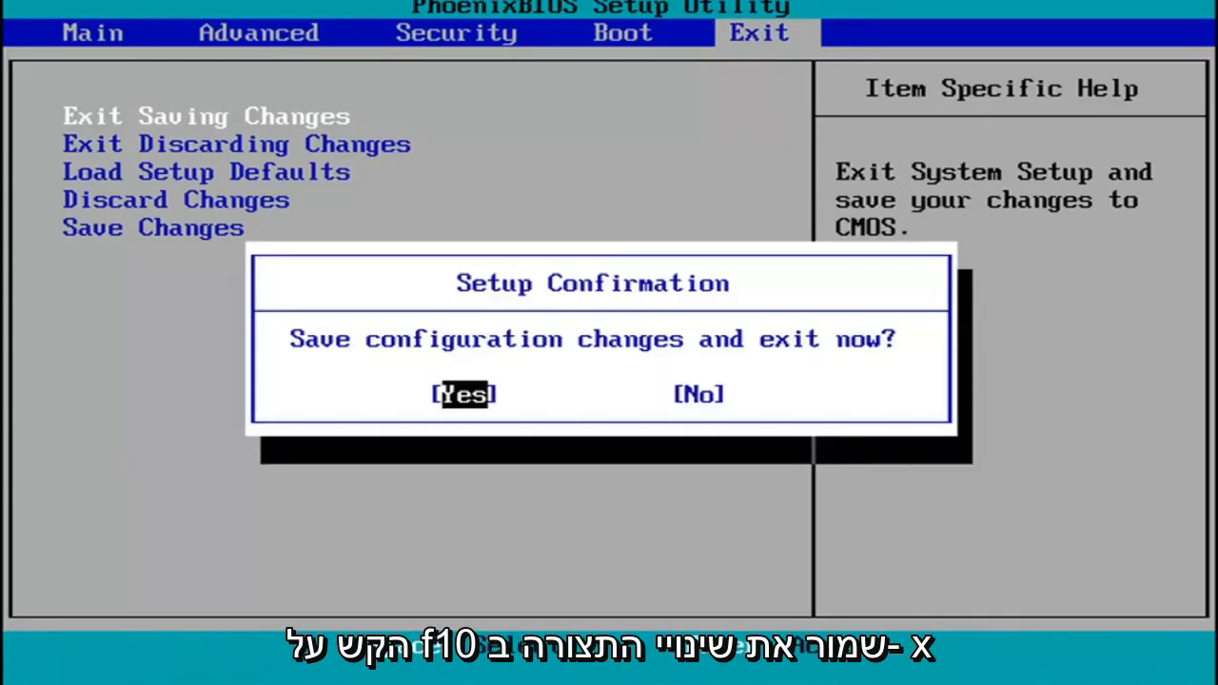